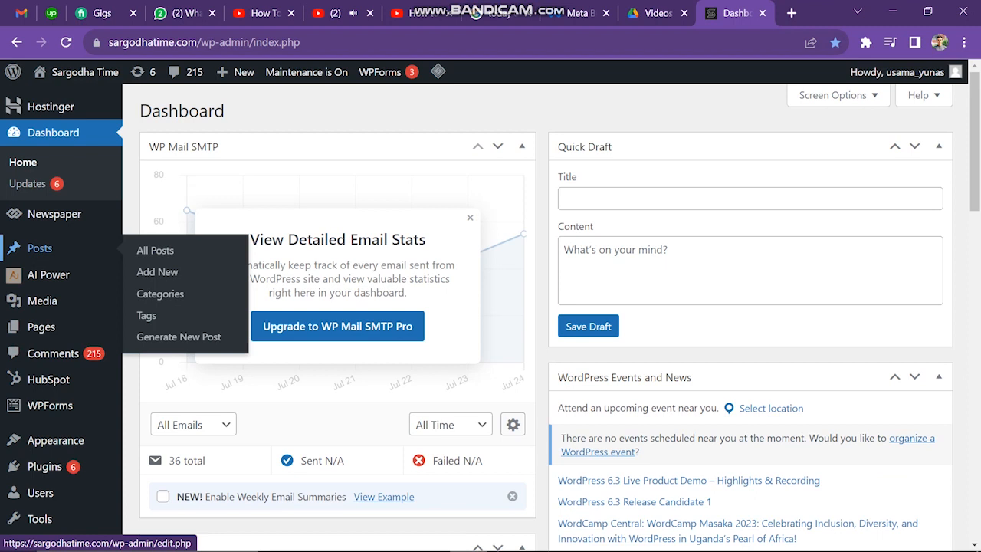
# Step: Show the All Posts list from the admin sidebar
pyautogui.click(154, 250)
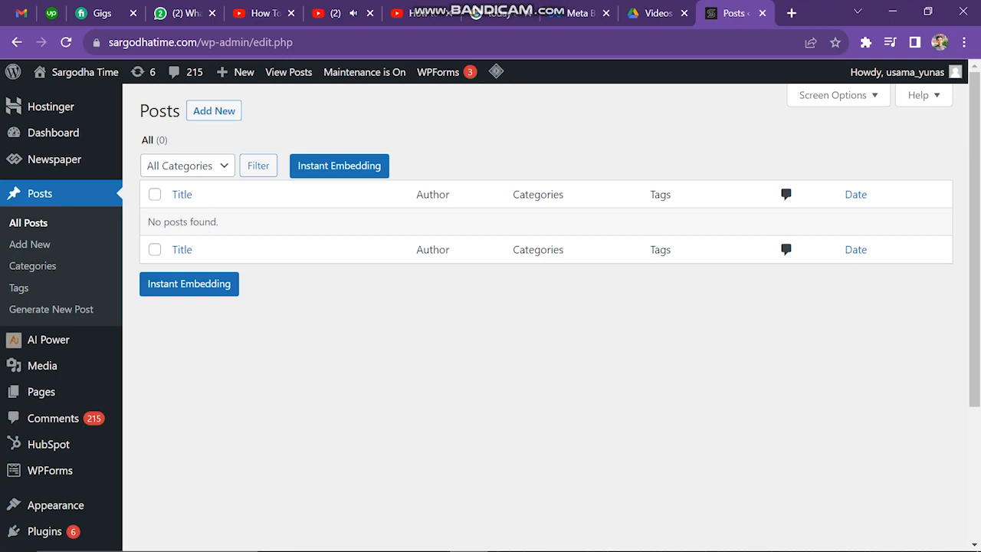
# Step: Start a new post and begin typing the title 'Image test By usama younas'
pyautogui.click(215, 110)
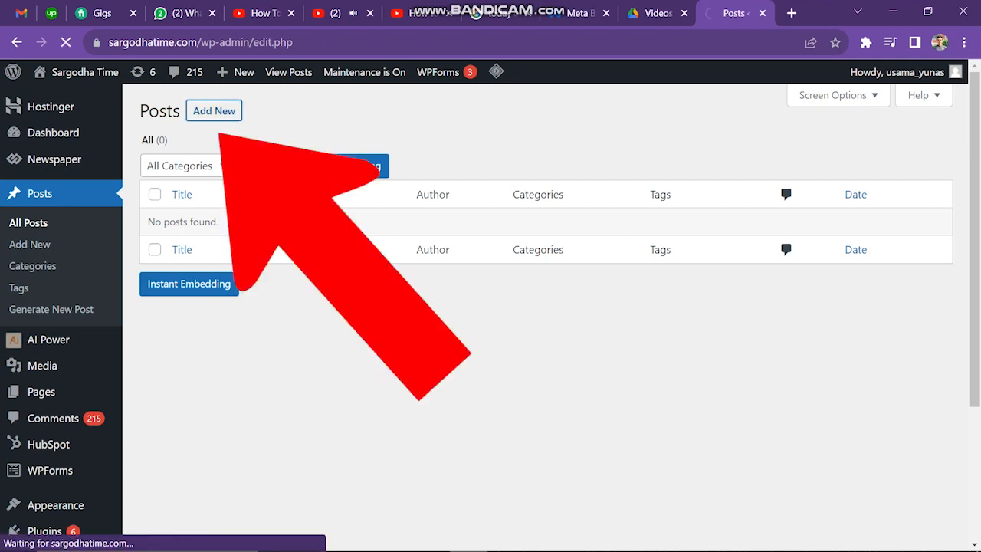
pyautogui.click(214, 110)
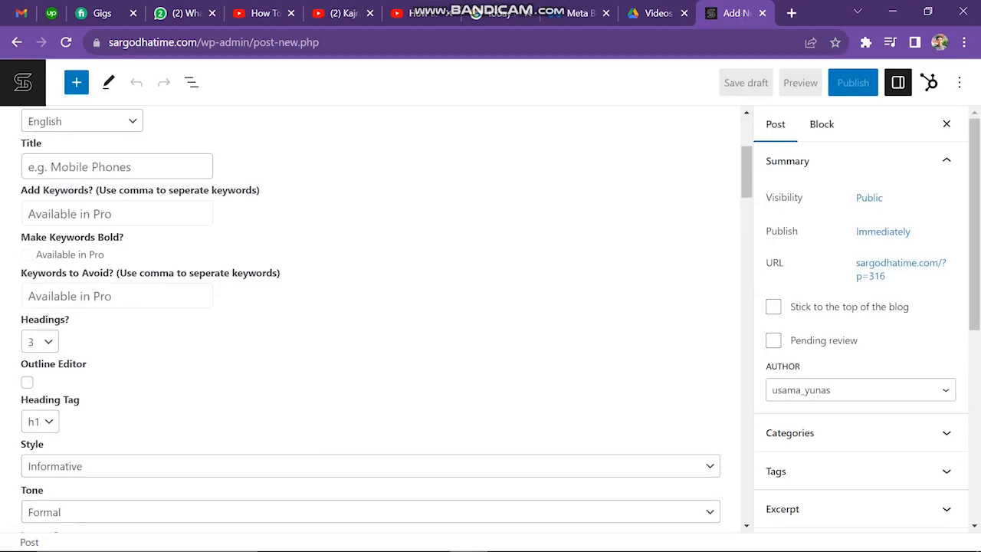
pyautogui.write('Image test By usama youn')
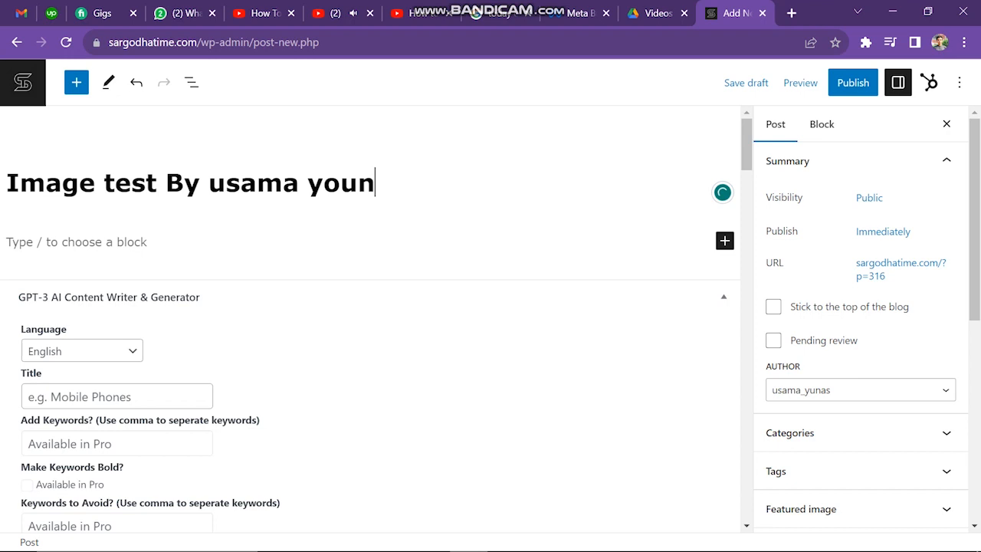
# Step: Insert the blue circle image block, give it a preset percentage size, and bring up its alignment choices
pyautogui.click(736, 240)
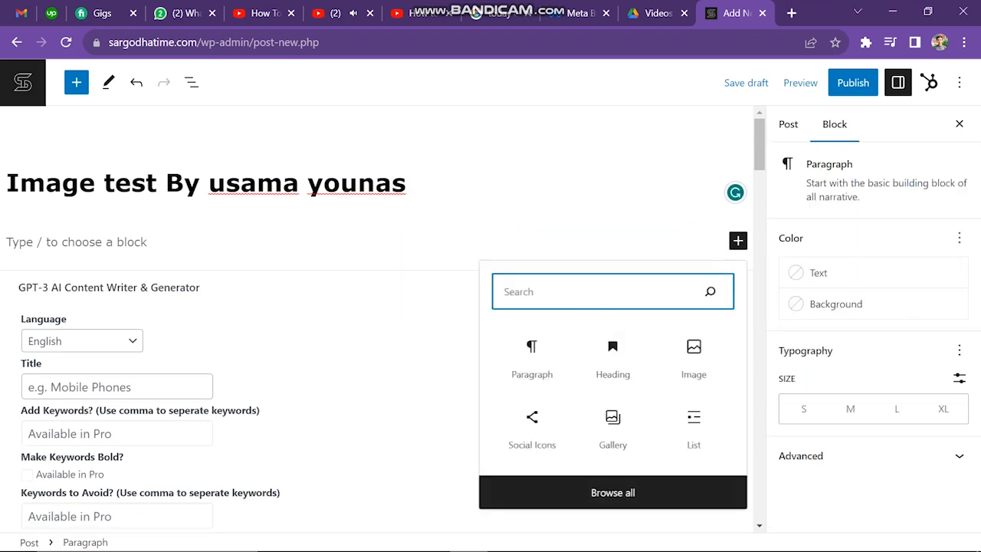
pyautogui.click(613, 430)
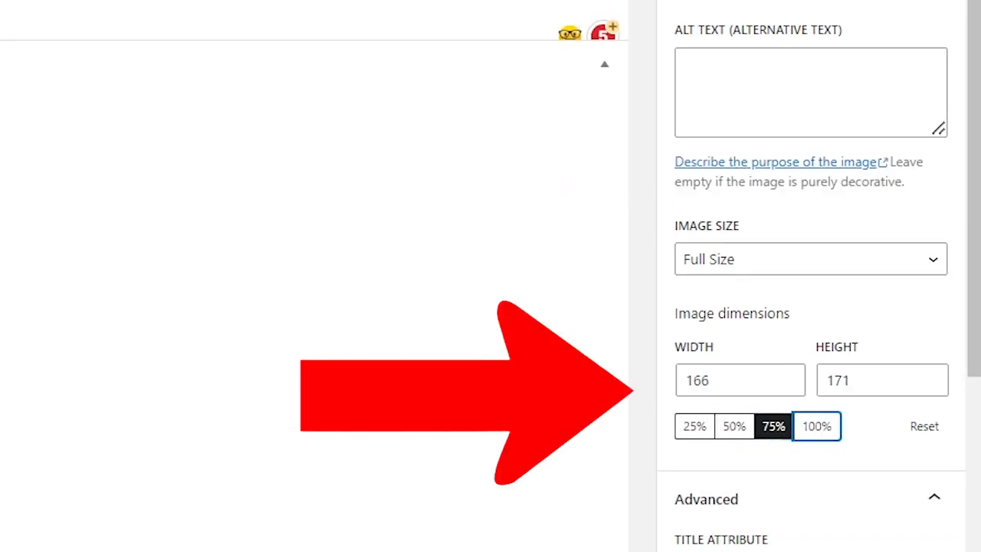
pyautogui.click(816, 426)
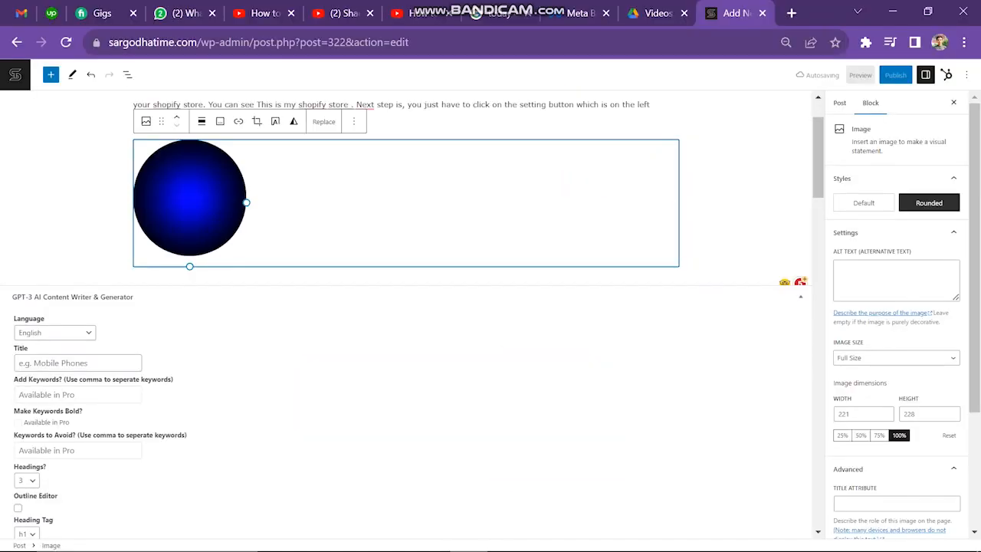
pyautogui.click(201, 122)
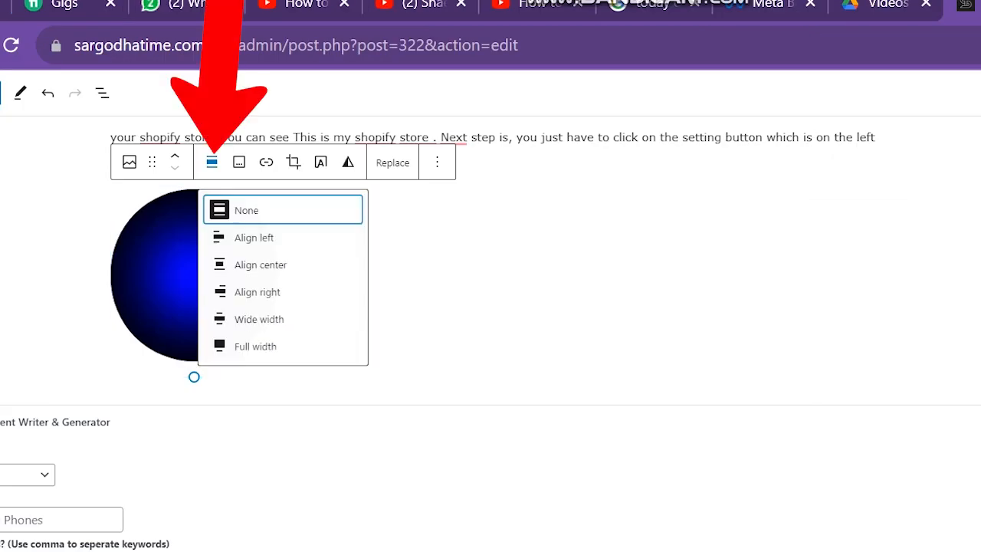